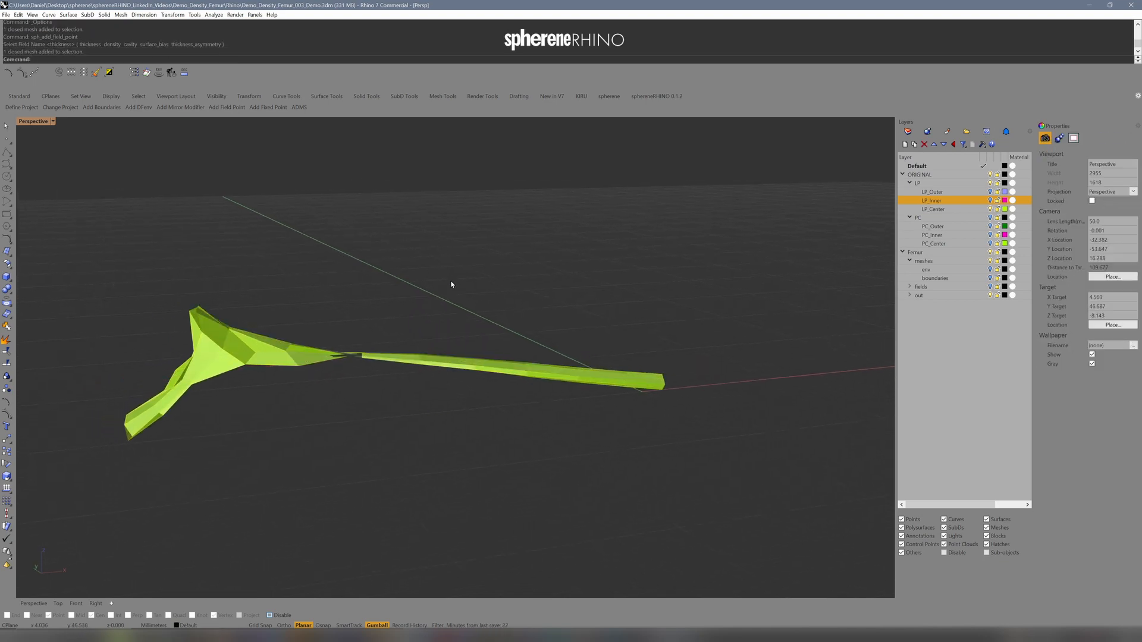
- Run PointCloud on the centre mesh to place a point cloud on the LP_Center layer
type("PointCloud")
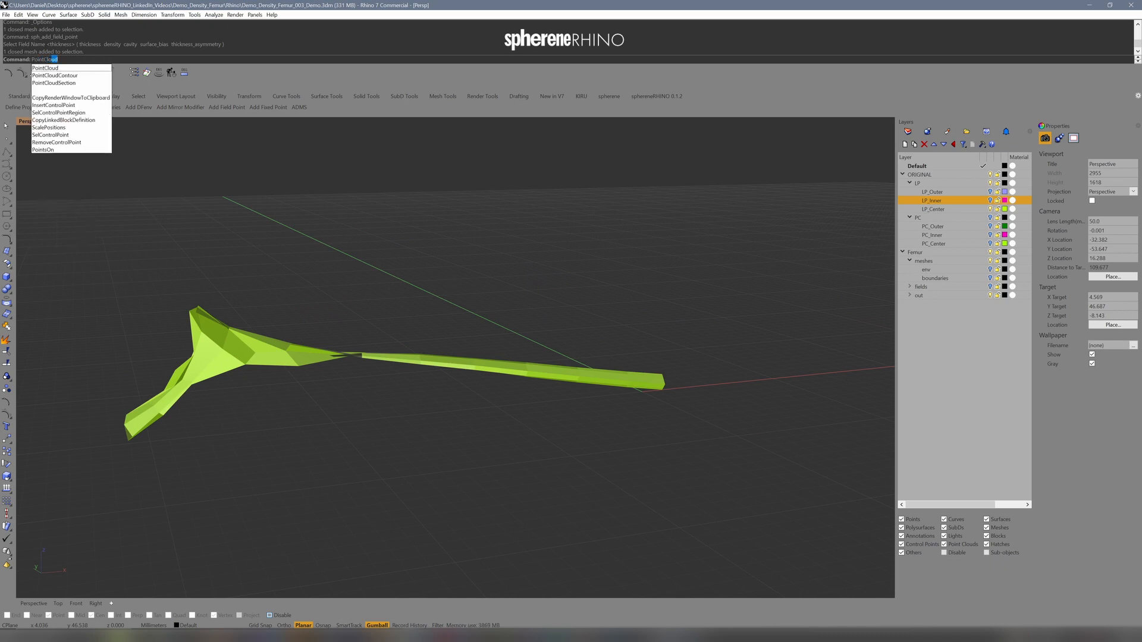
mouse_move(163, 401)
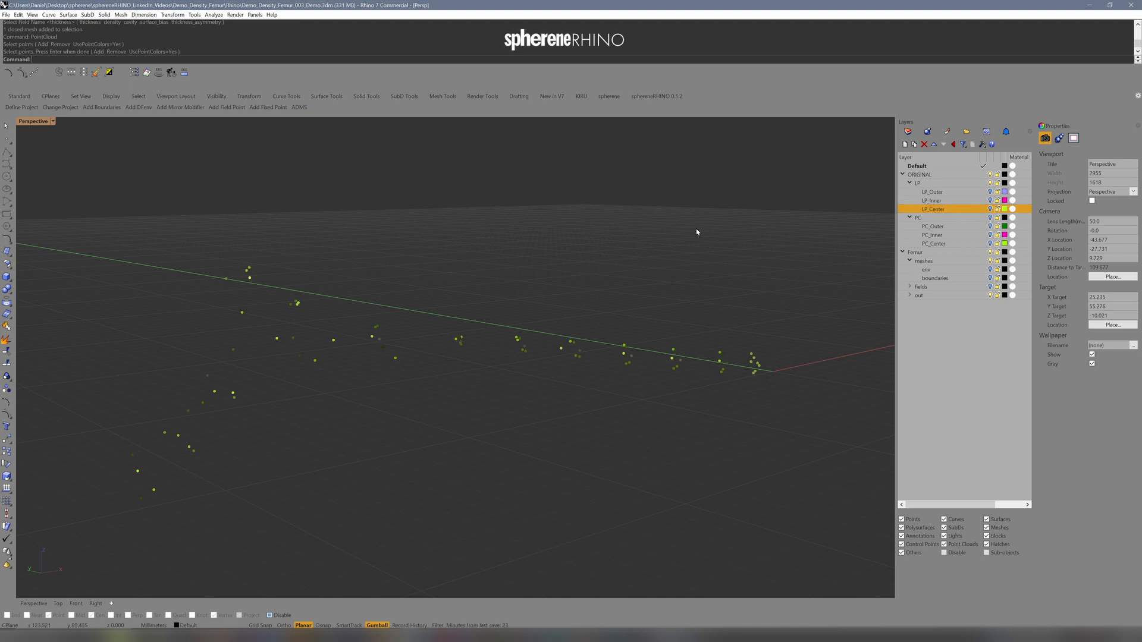
mouse_move(674, 386)
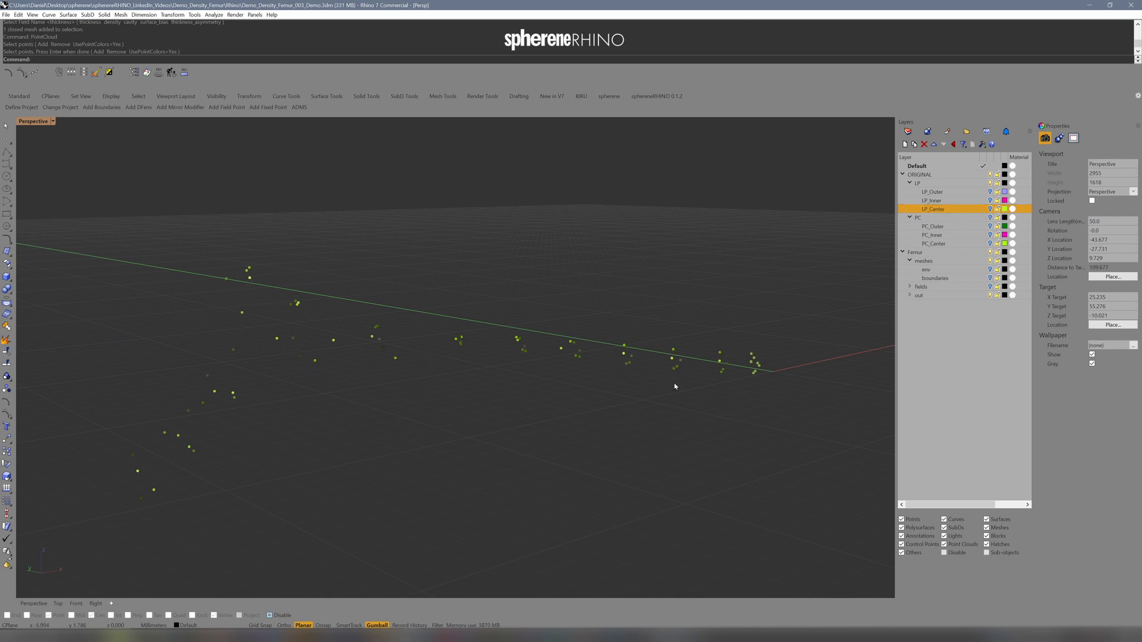
mouse_move(294, 343)
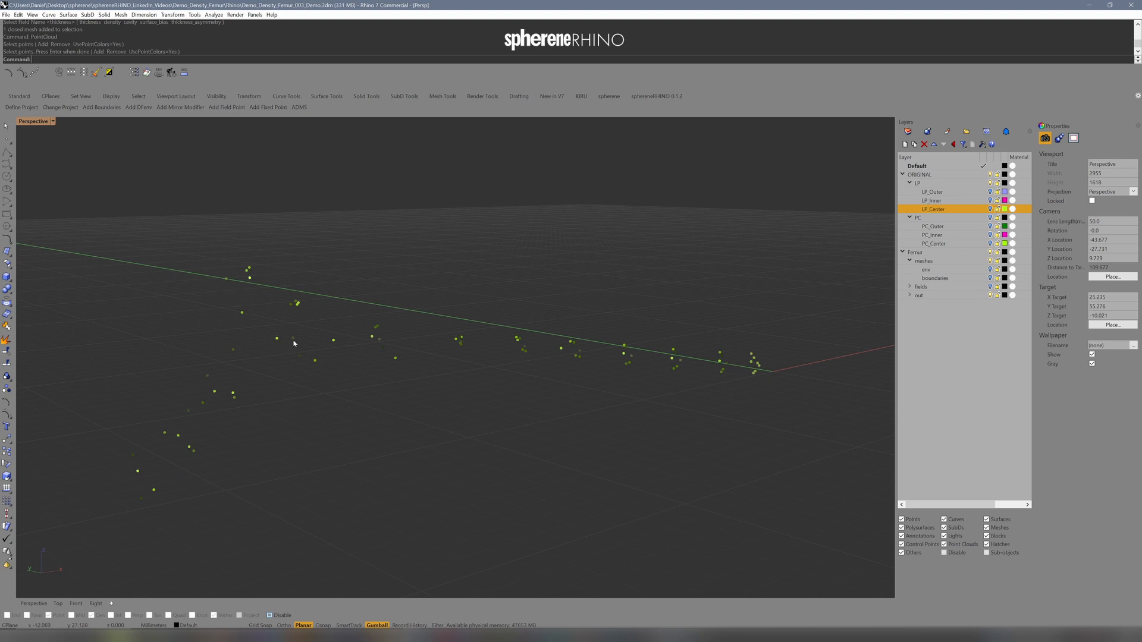
mouse_move(642, 353)
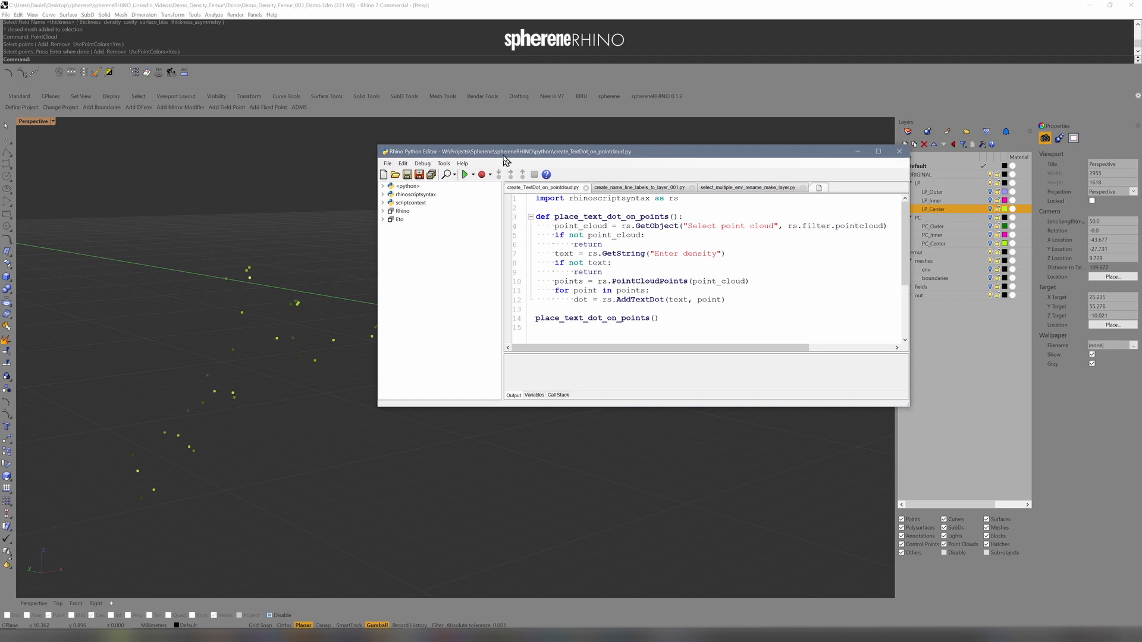
- Label the centreline point cloud with density 32 via create_TextDot_on_pointcloud.py, then enter 16
left_click(464, 174)
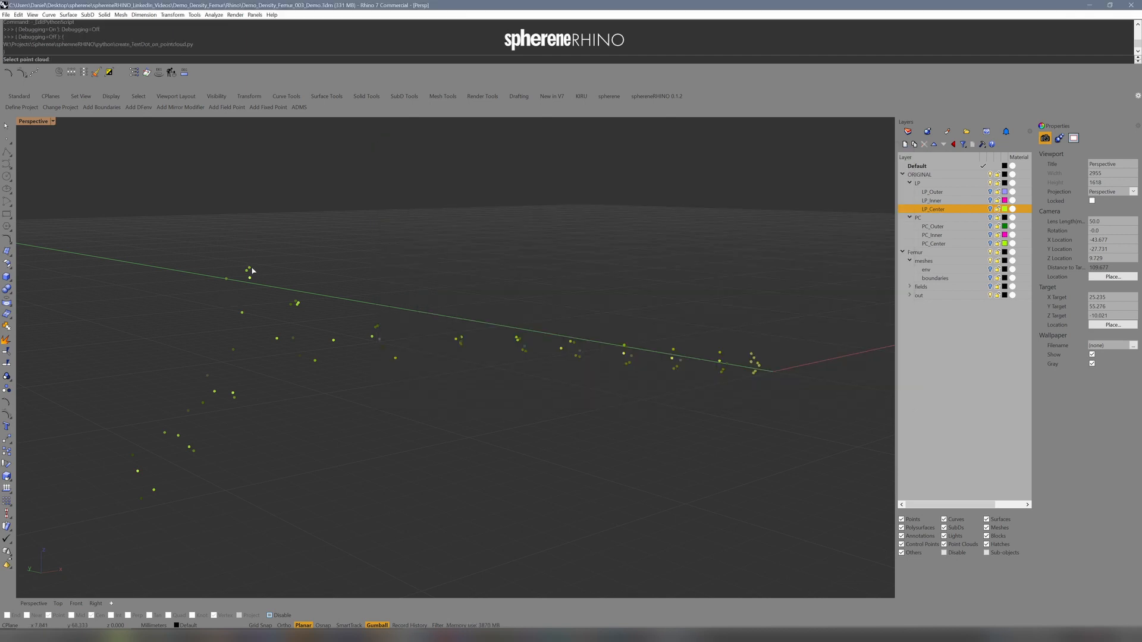
left_click(101, 107)
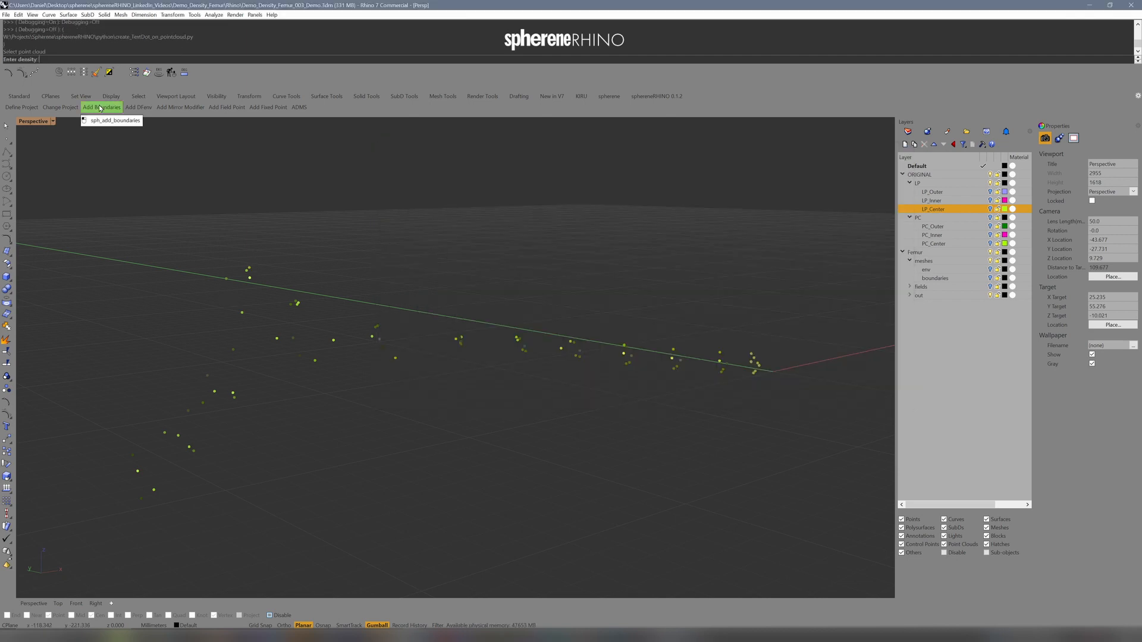
type("32")
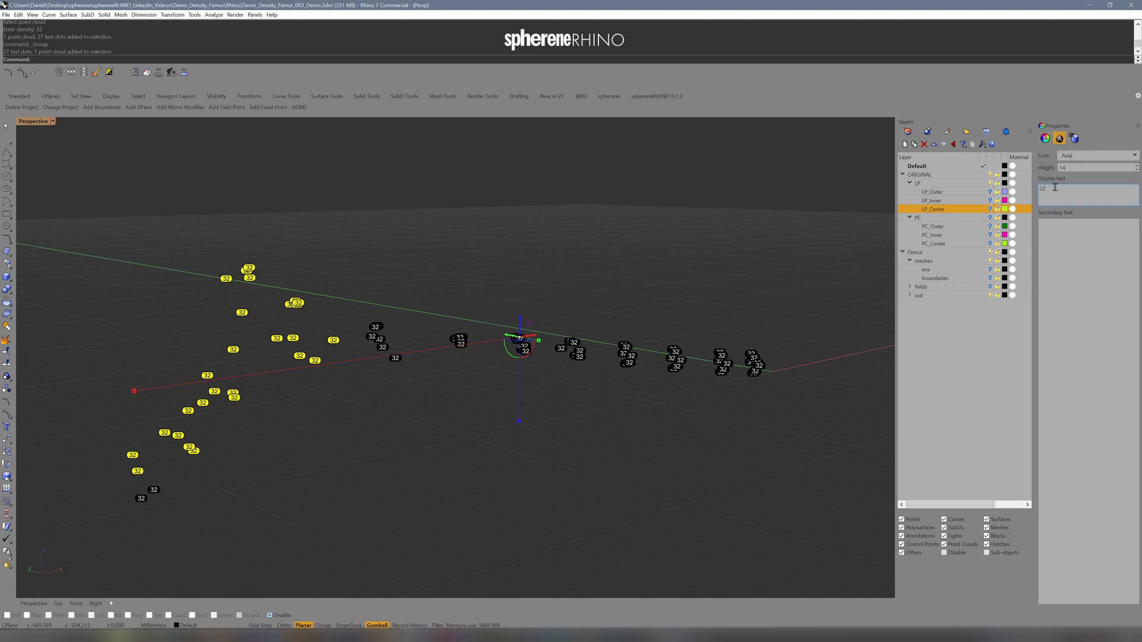
type("16")
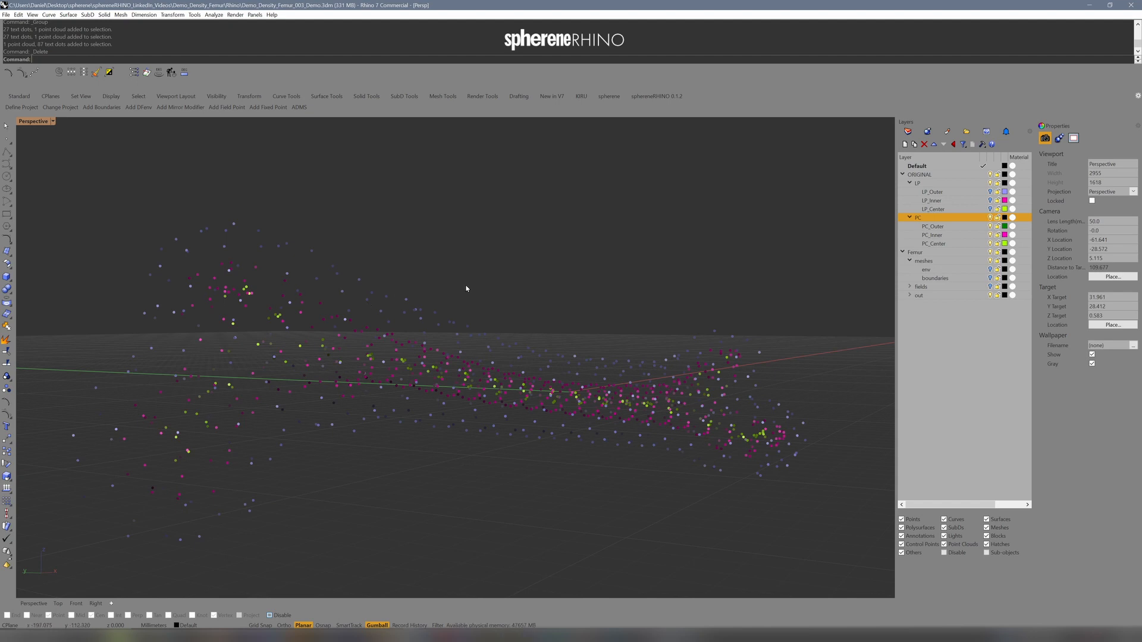
mouse_move(473, 300)
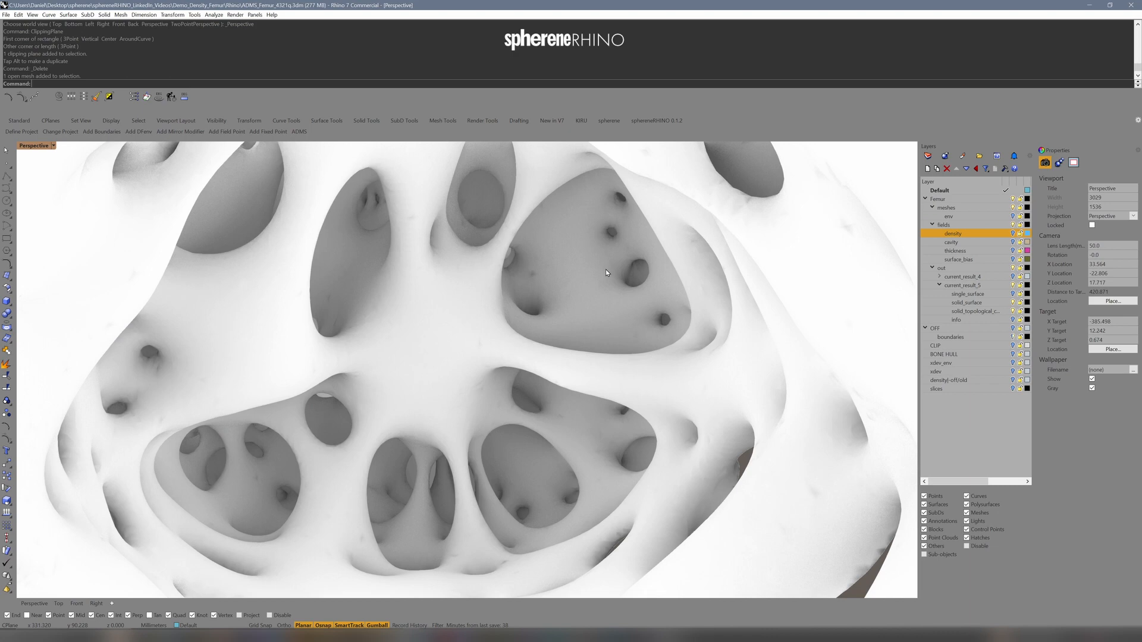
- Show the cavity field's numeric value labels in the Layers panel
left_click(952, 242)
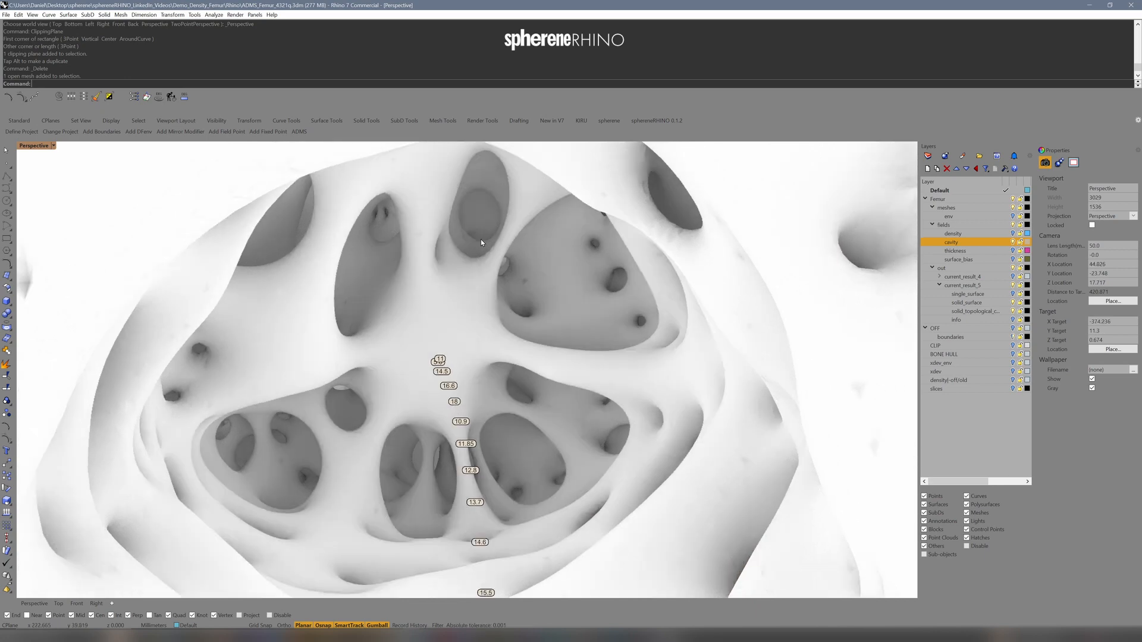
mouse_move(623, 284)
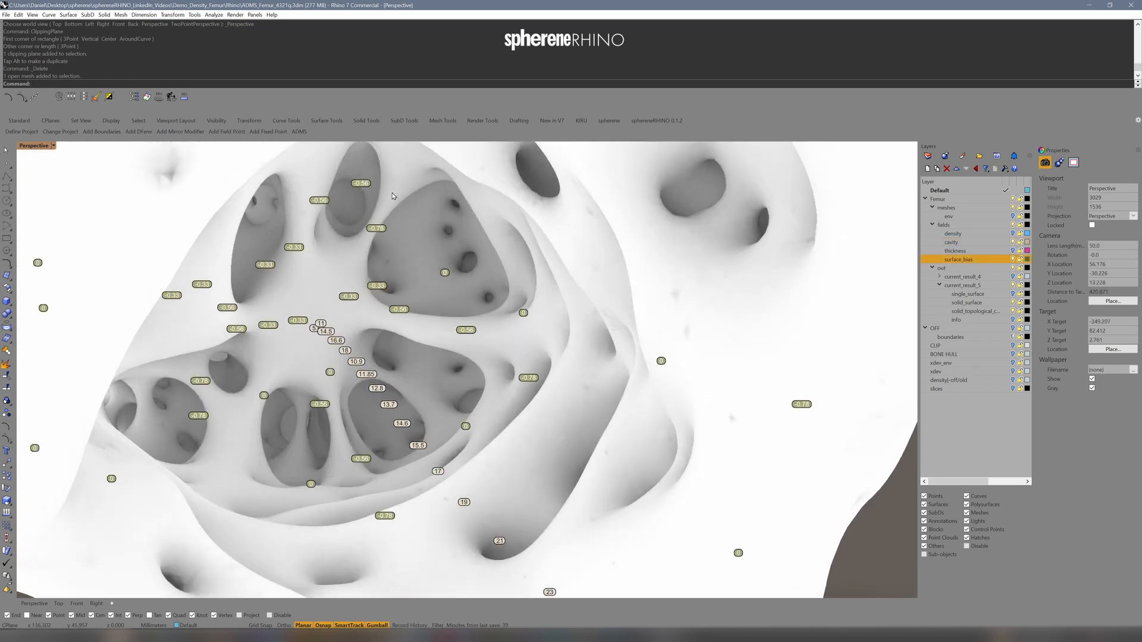
mouse_move(325, 384)
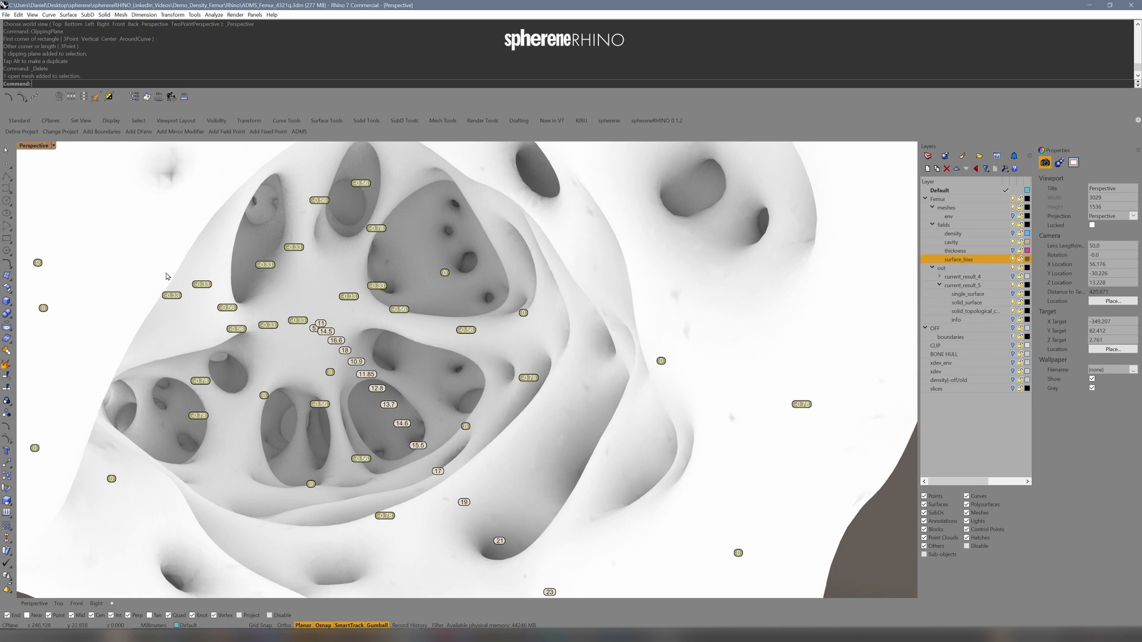
- Hide the cavity field labels so only surface-bias values remain
left_click(951, 242)
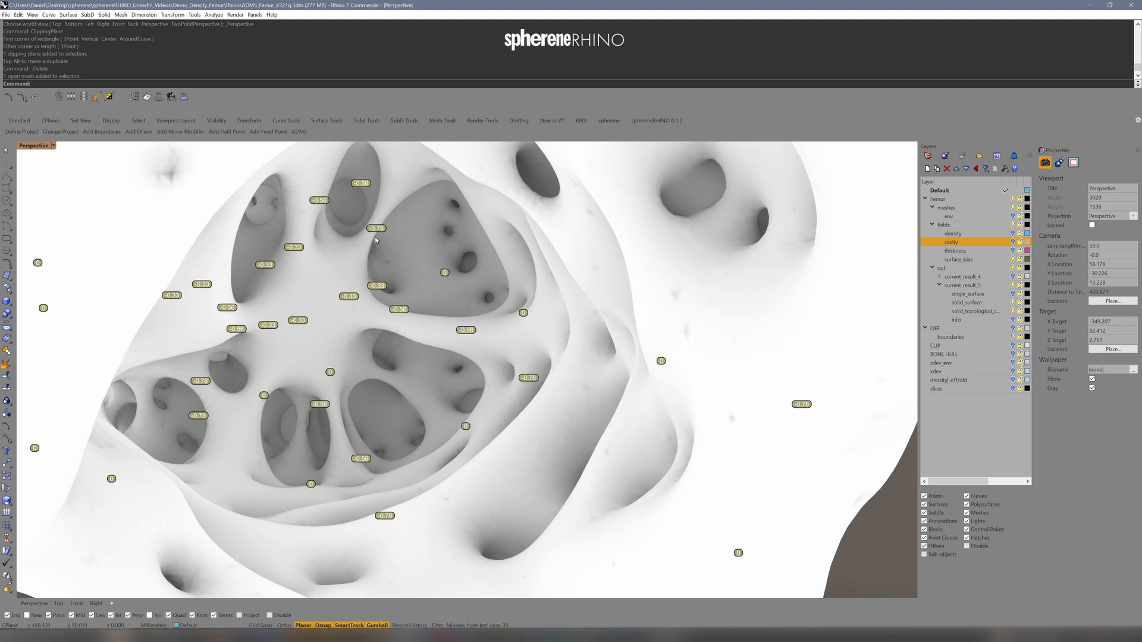
mouse_move(405, 198)
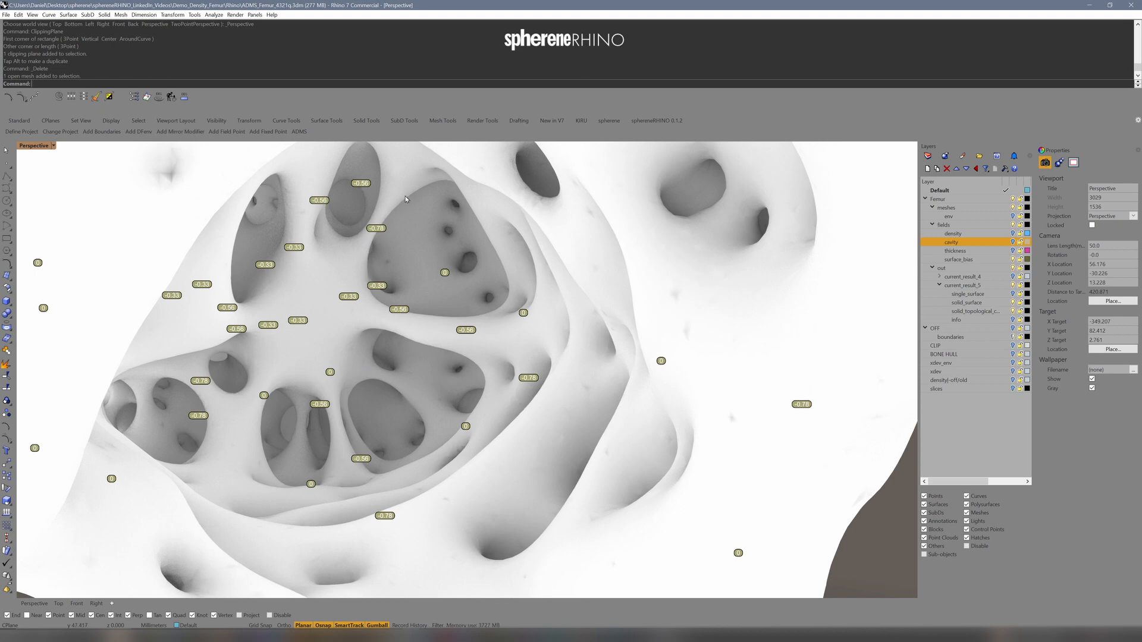
mouse_move(486, 398)
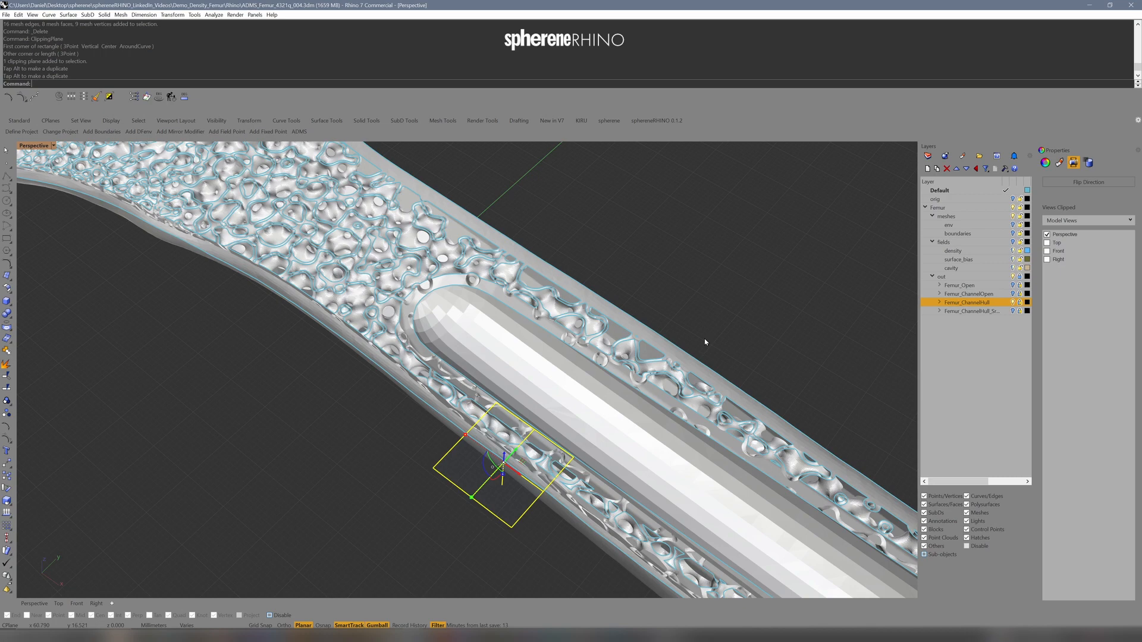
mouse_move(520, 339)
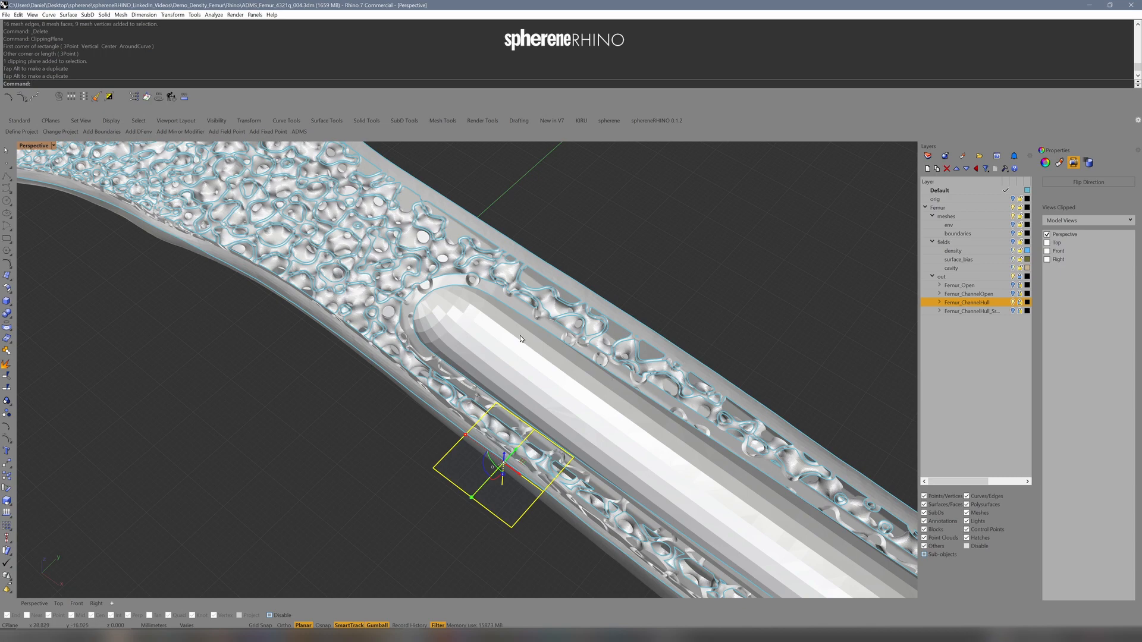
mouse_move(554, 346)
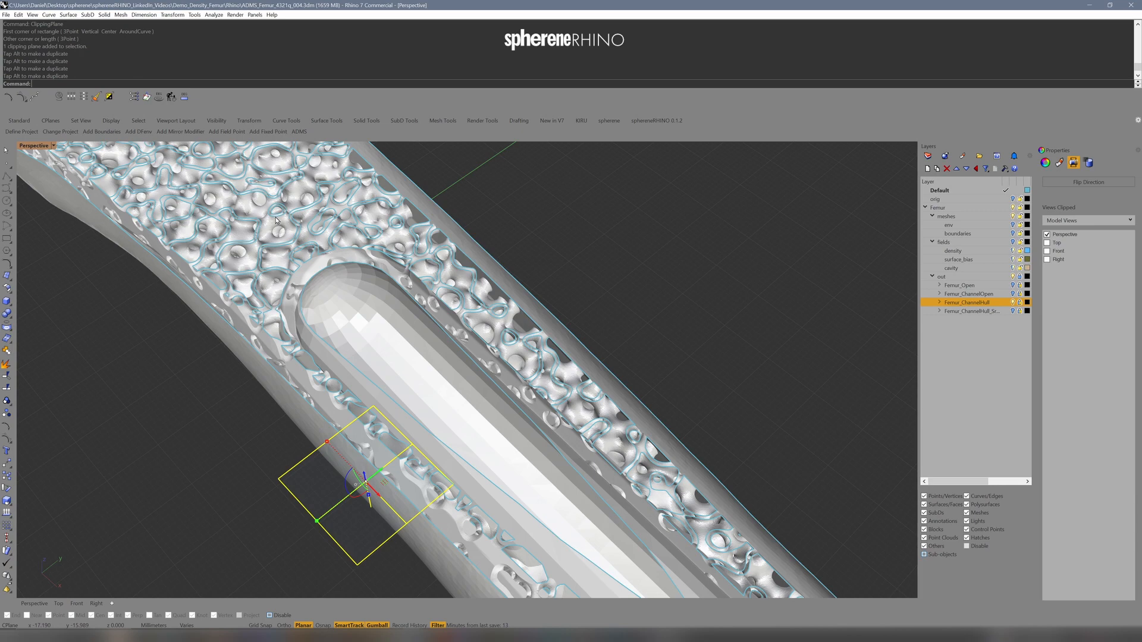
mouse_move(791, 348)
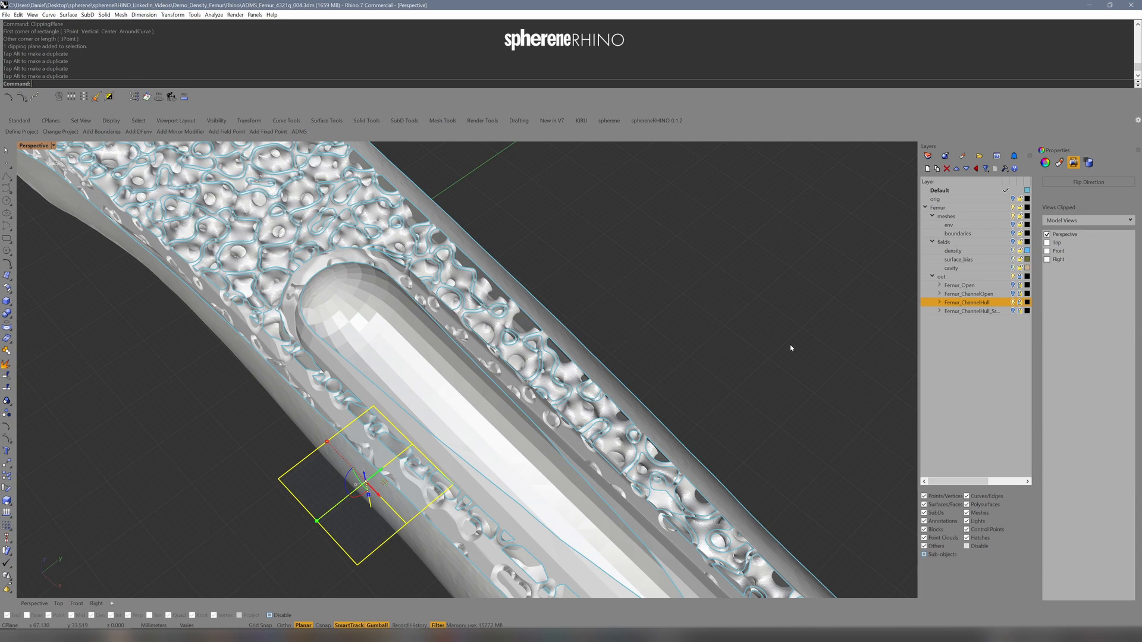